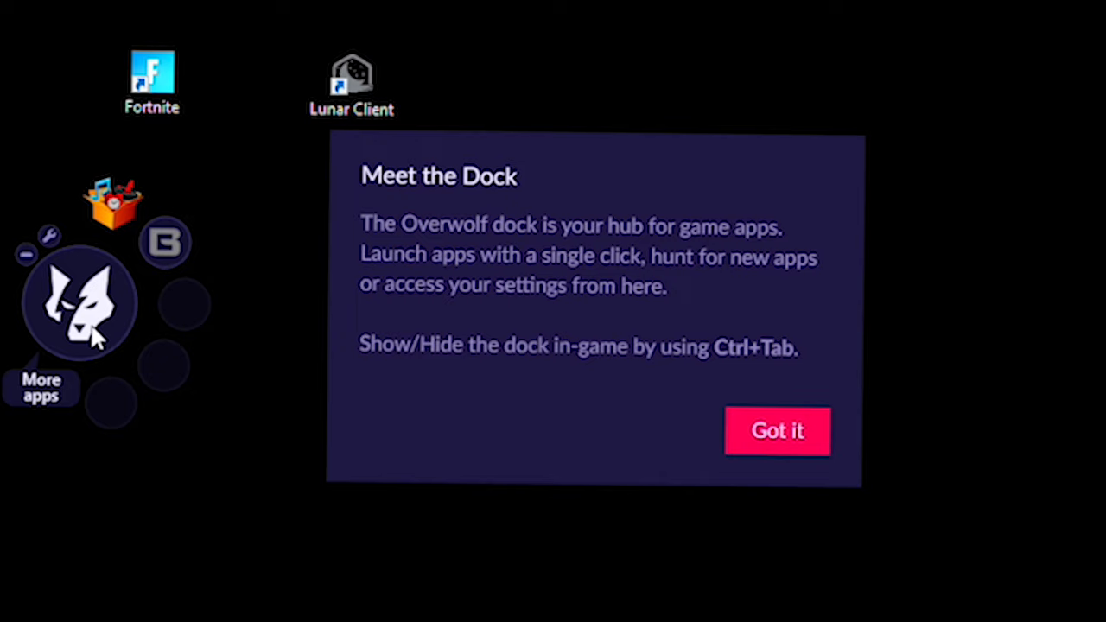
Dismiss the Meet the Dock message and open the BUFF rewards market from the Overwolf dock.
click(776, 430)
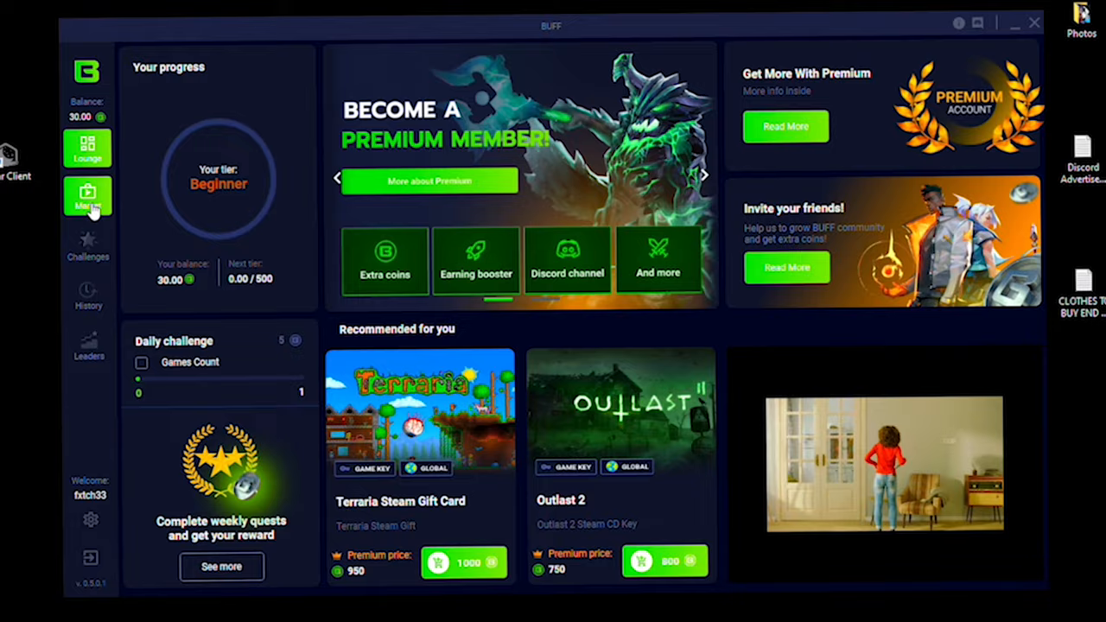
click(87, 197)
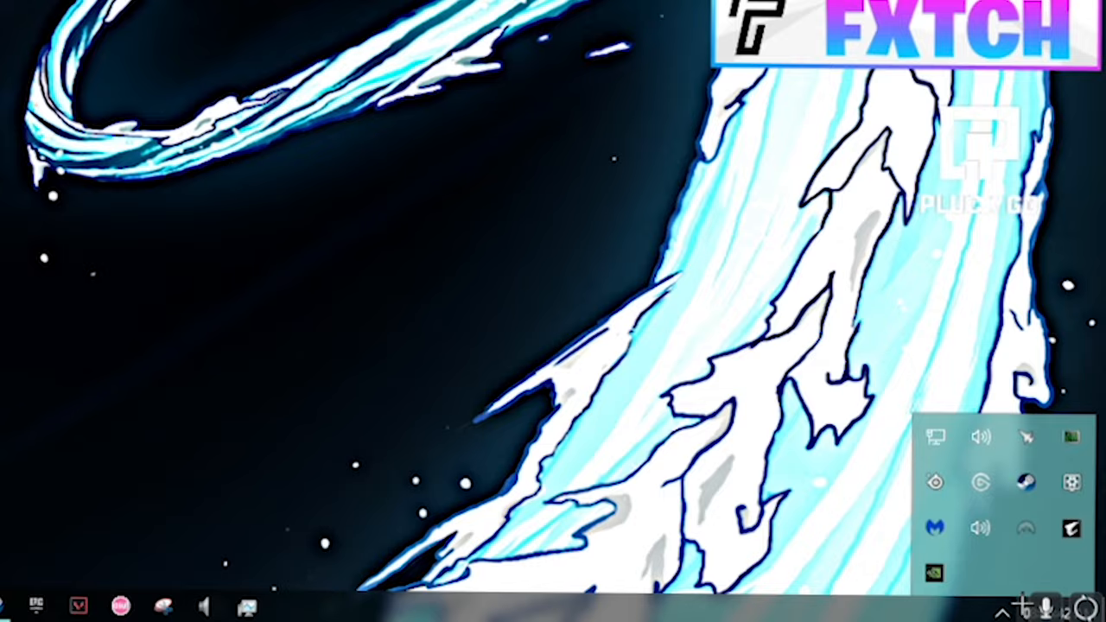
Search 'store' from the taskbar Start search to list top and recent apps.
click(11, 602)
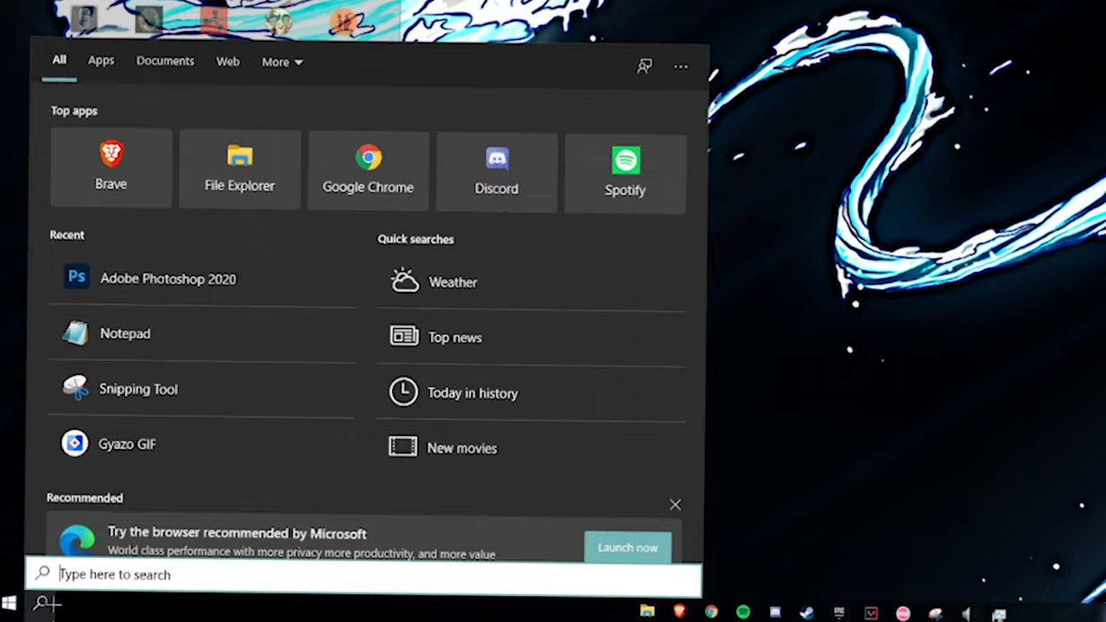
text(store)
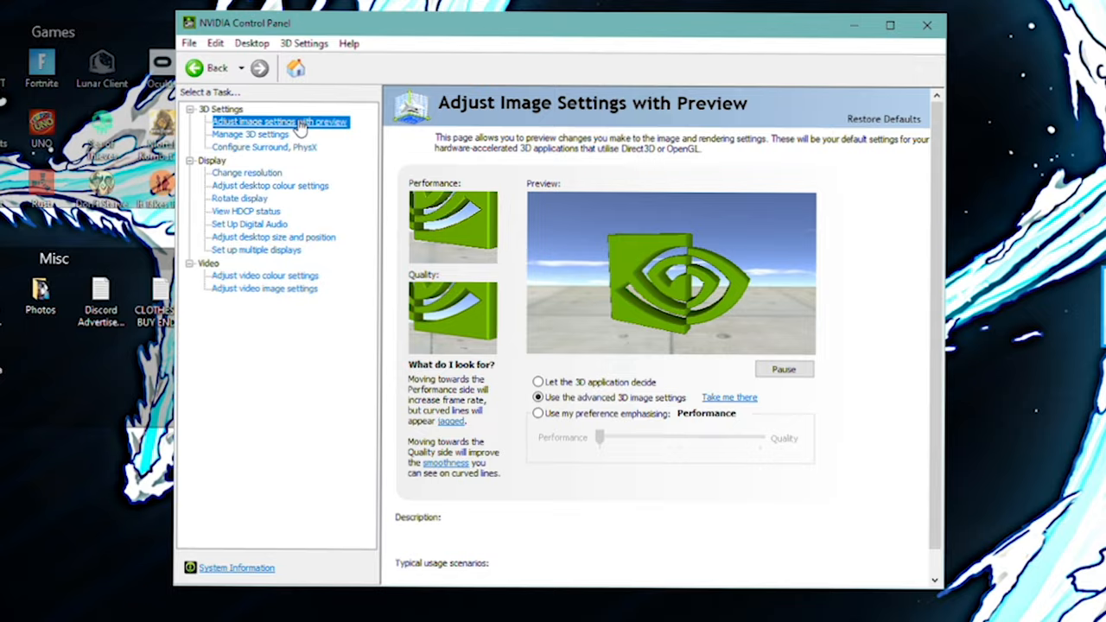
Apply 'Use my preference emphasising' with the slider at Performance on the image settings page.
click(538, 413)
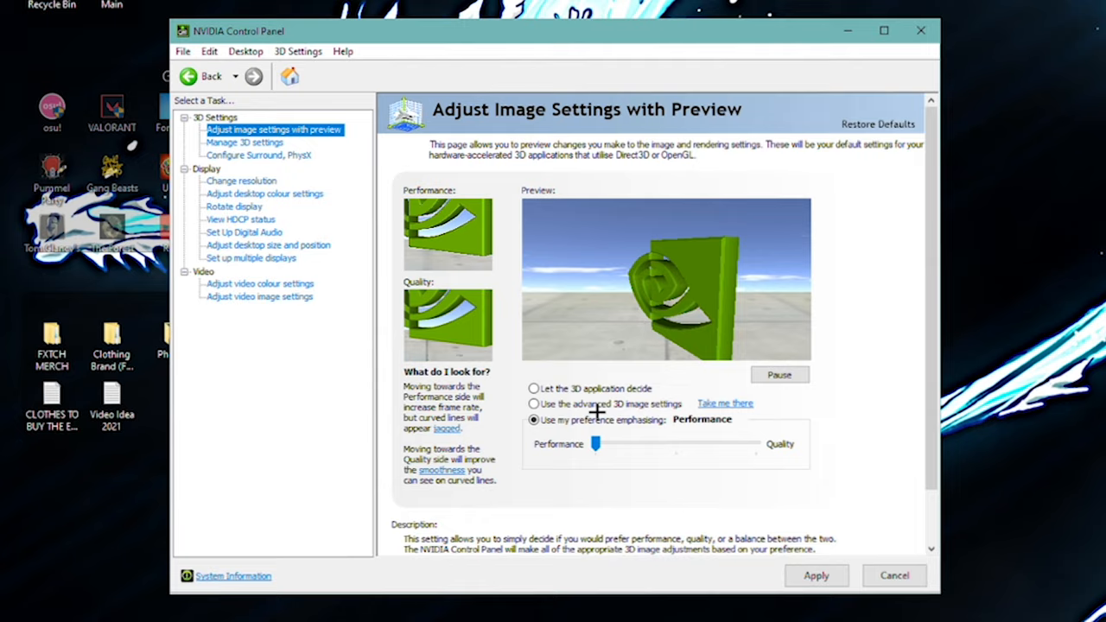
click(534, 404)
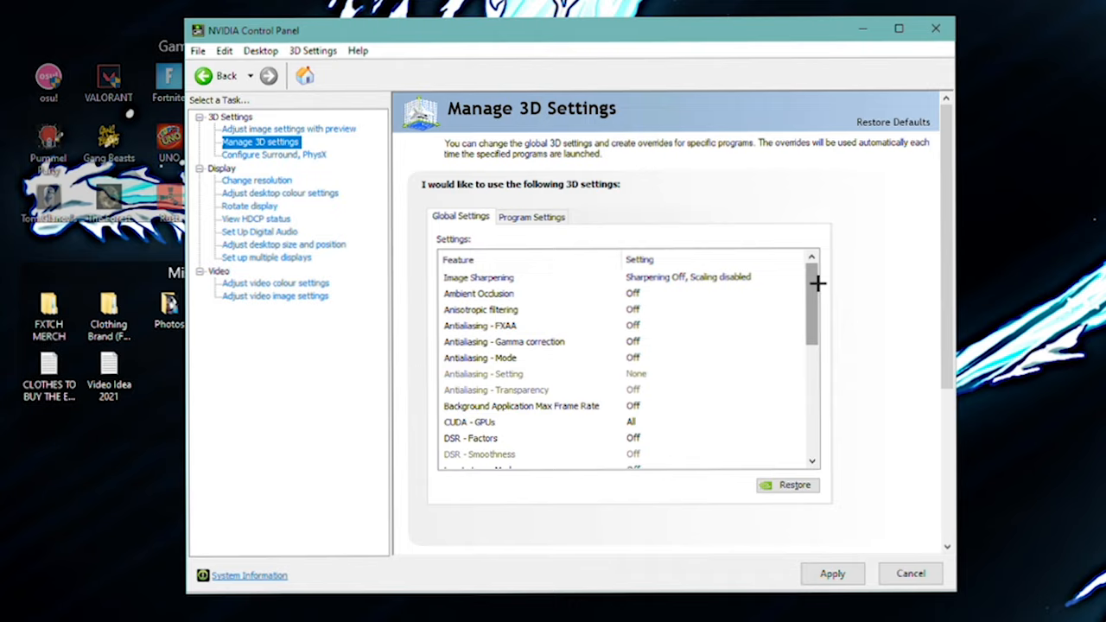
Scroll through the Global Settings feature list down to power management at maximum performance.
scroll(down, 3)
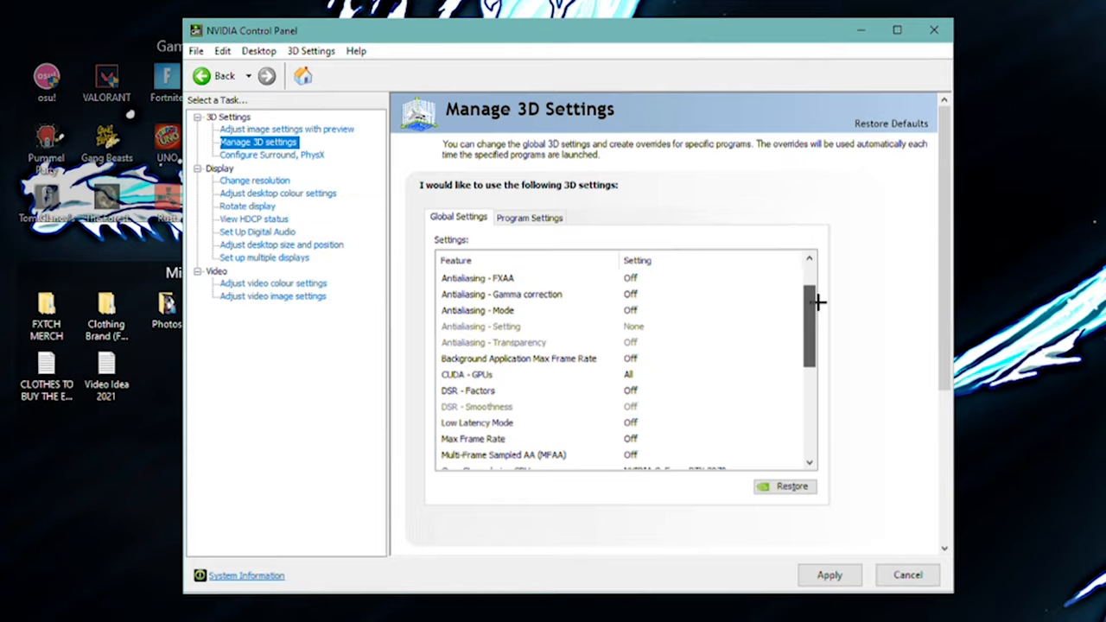
scroll(down, 3)
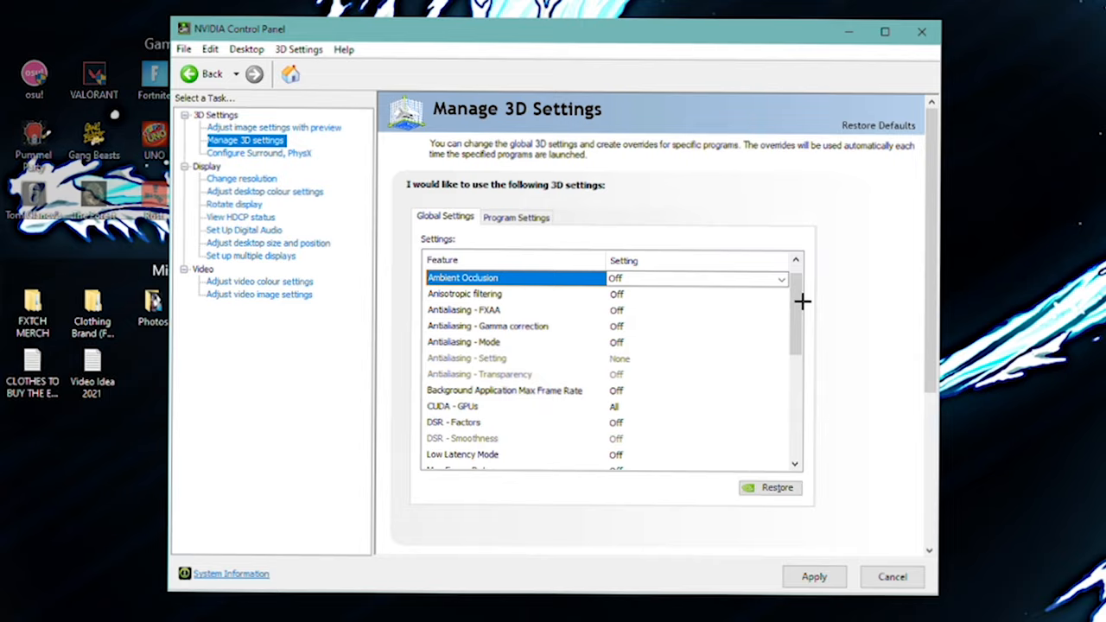
scroll(down, 3)
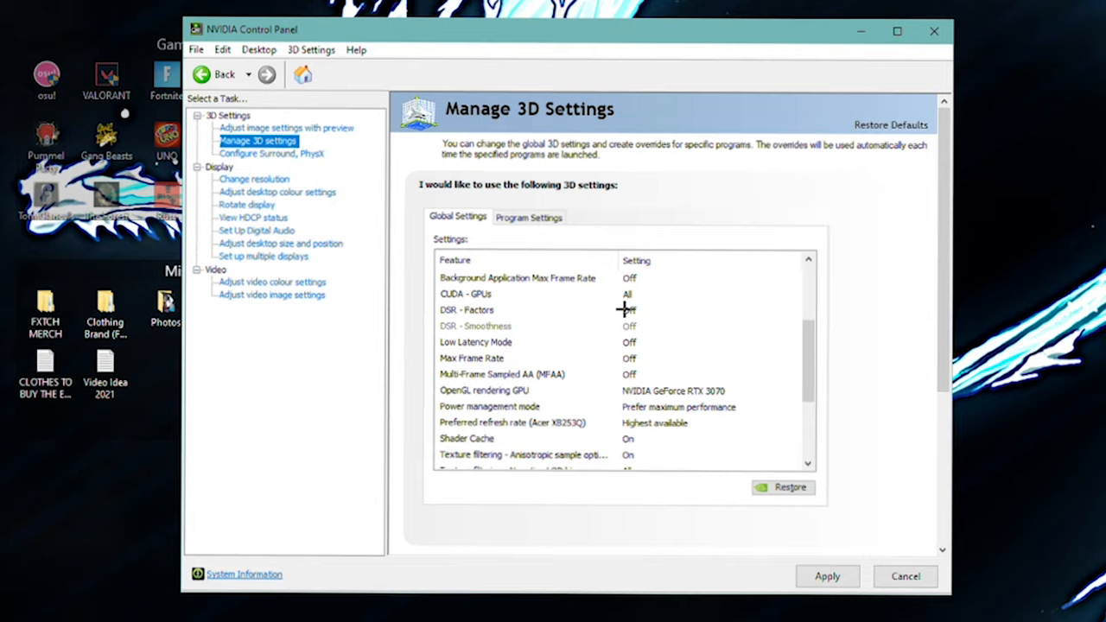
Set Low Latency Mode to On in Global Settings, then move to the Change resolution page.
click(518, 309)
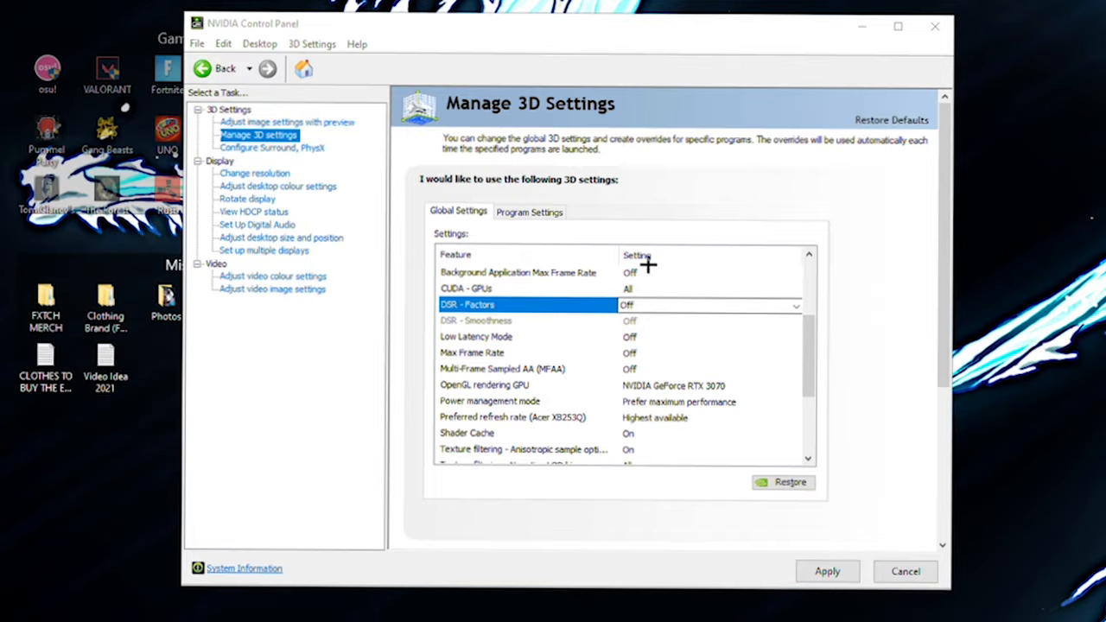
click(707, 338)
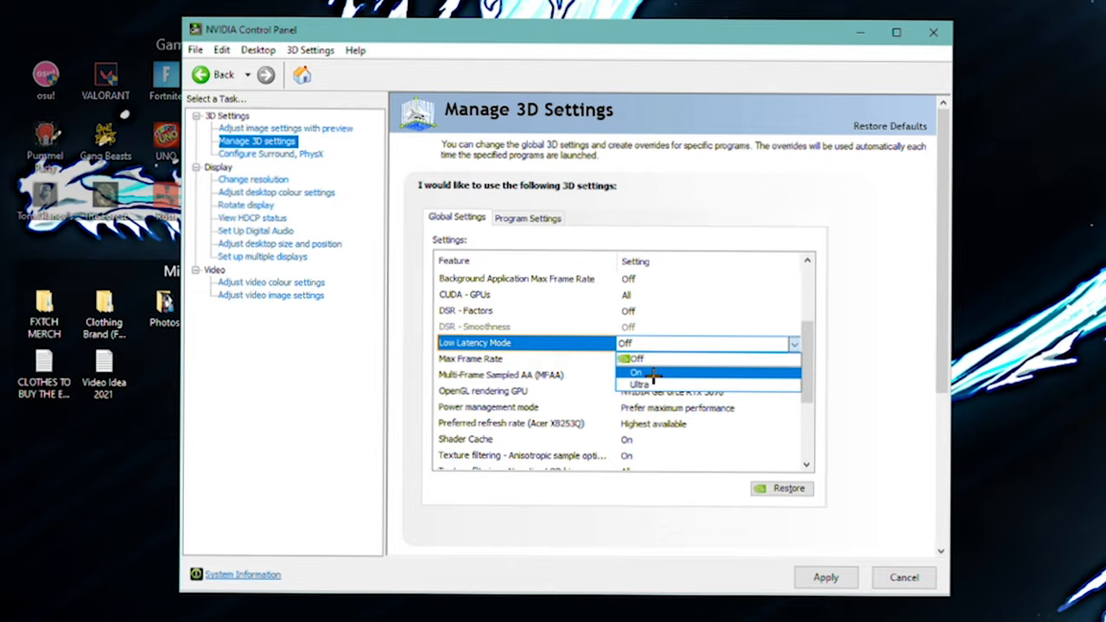
click(636, 359)
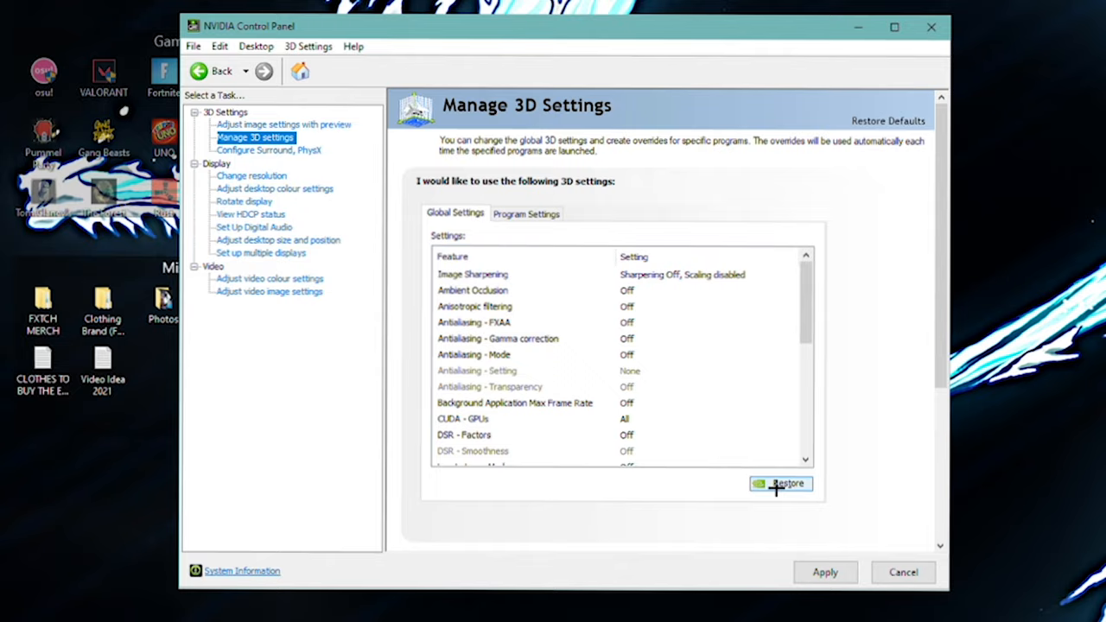
click(252, 175)
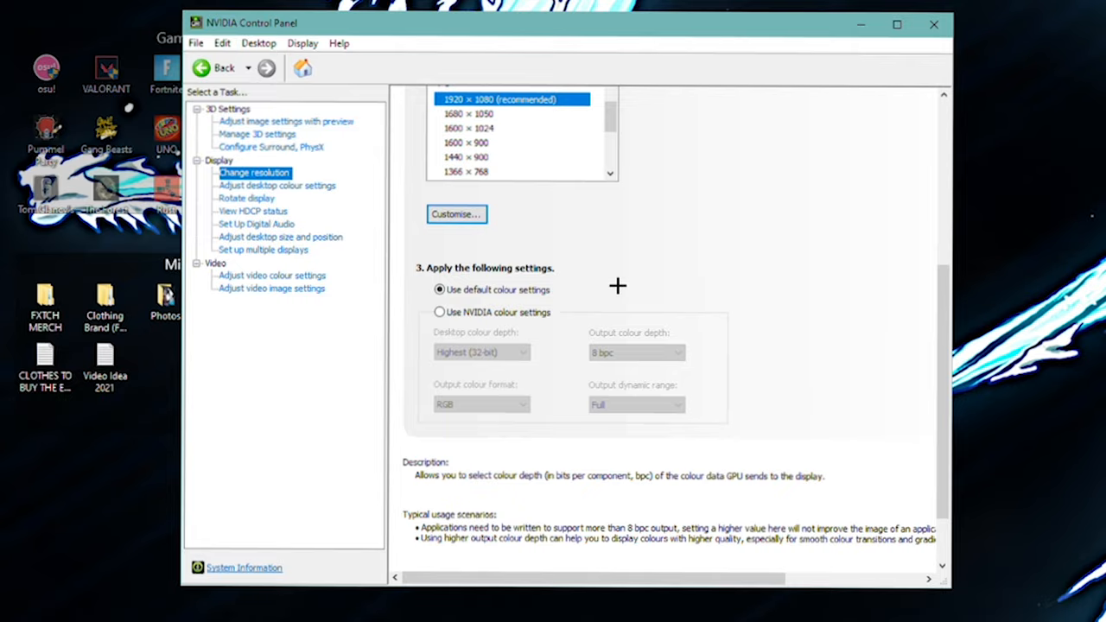
Show the Acer XB253Q desktop colour settings at 50% brightness, contrast and vibrance.
click(277, 185)
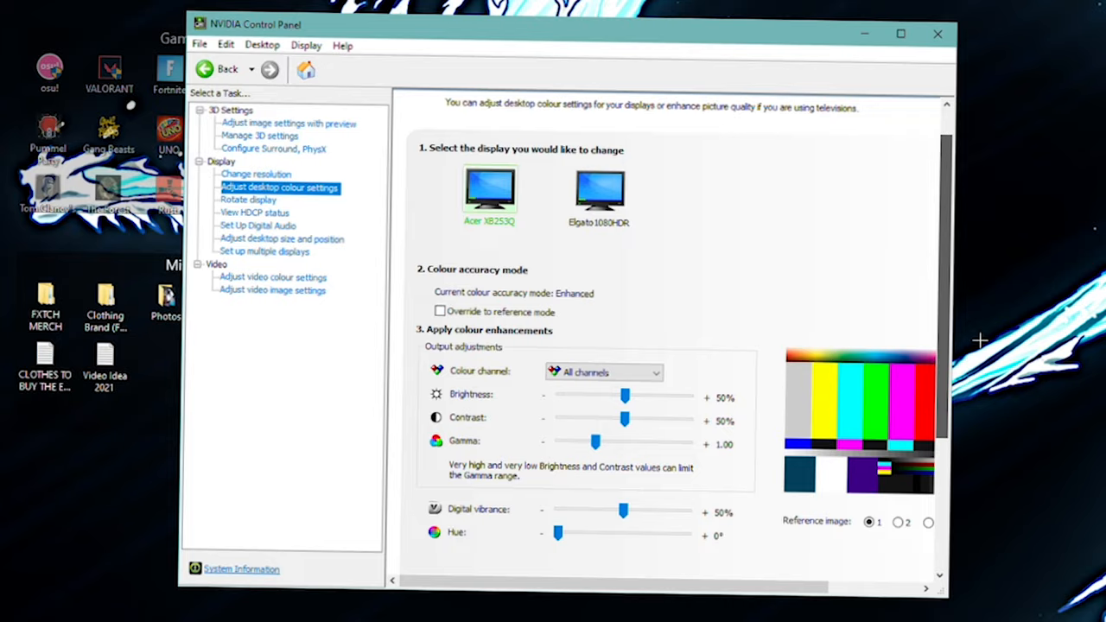
Check HDCP status, then view the Scaling tab showing No scaling for the Acer at 1920 × 1080, 240Hz.
click(255, 212)
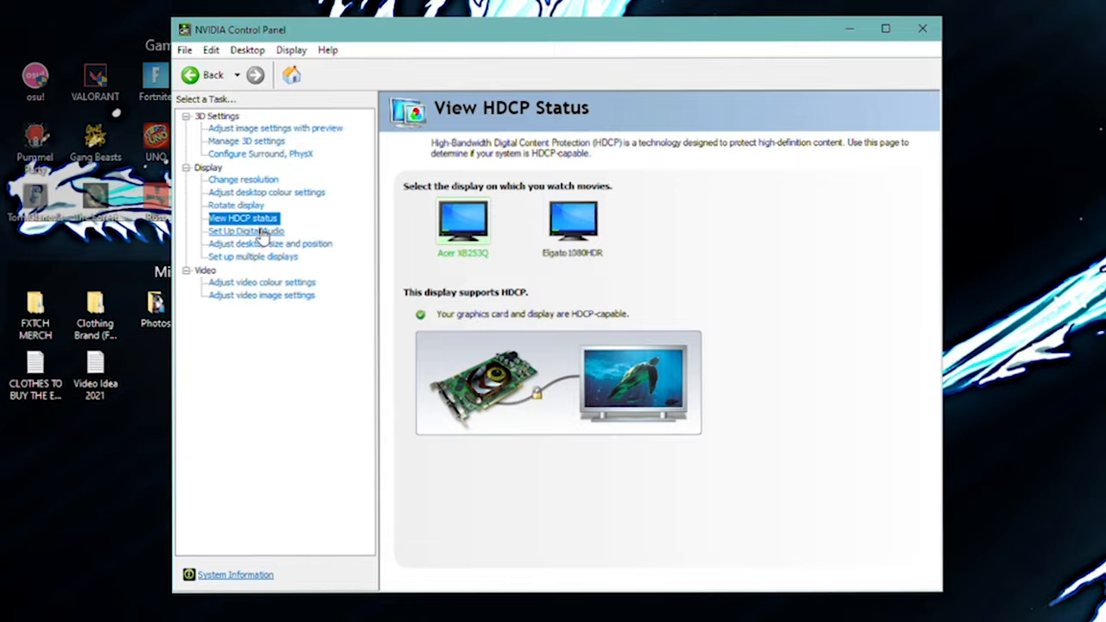
click(268, 244)
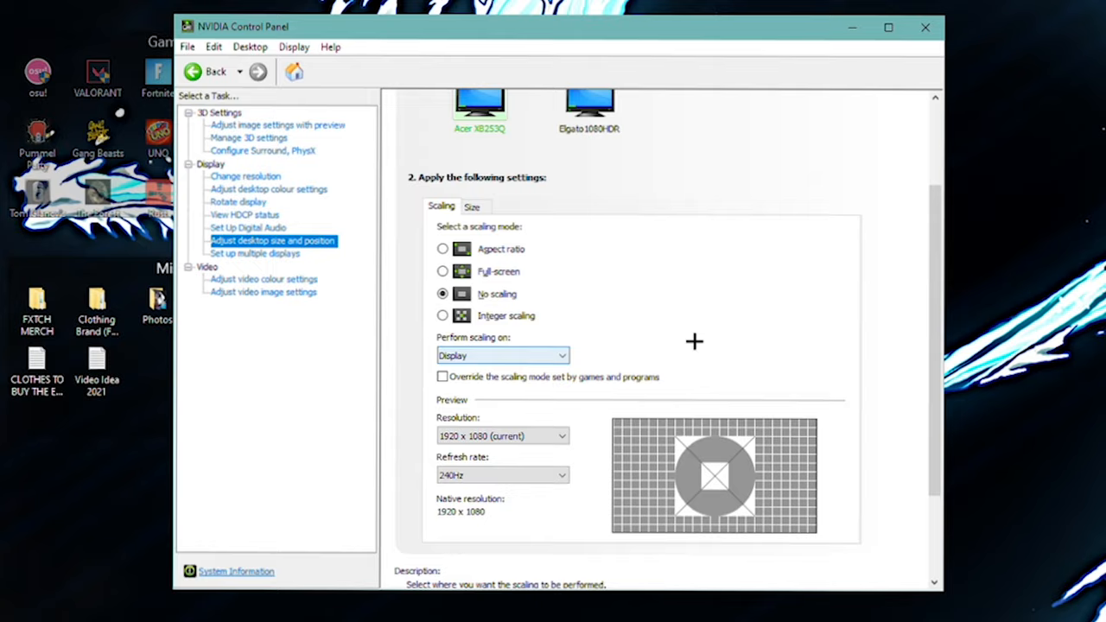
Look over the video image and video colour pages, then return to Manage 3D settings.
click(264, 292)
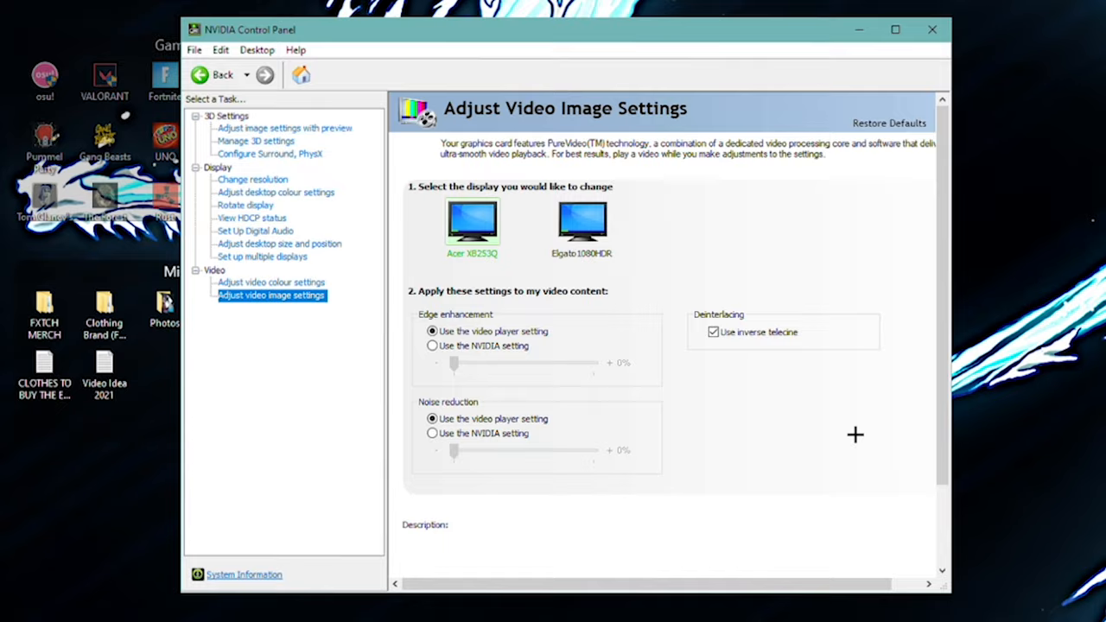
click(271, 282)
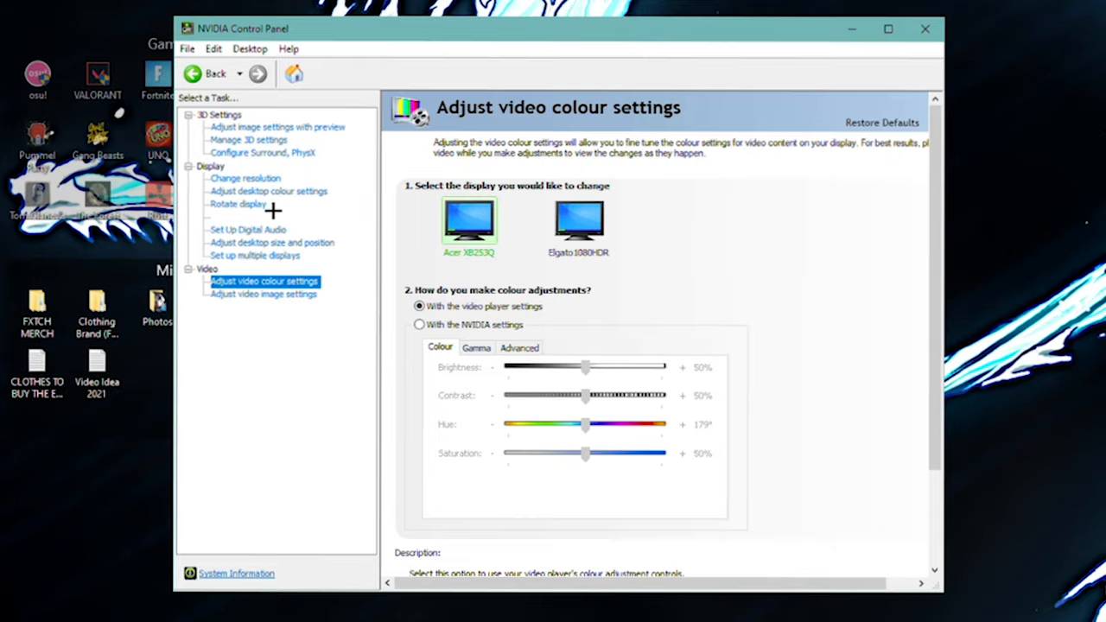
click(248, 139)
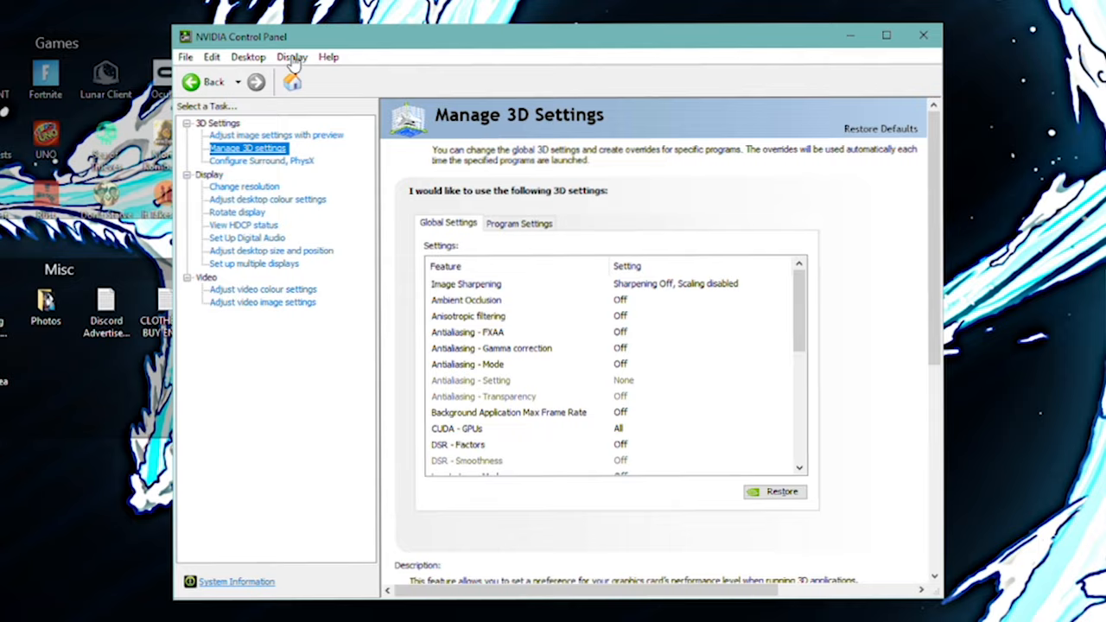
Enable Developer settings and allow GPU performance counter access to all users.
click(243, 186)
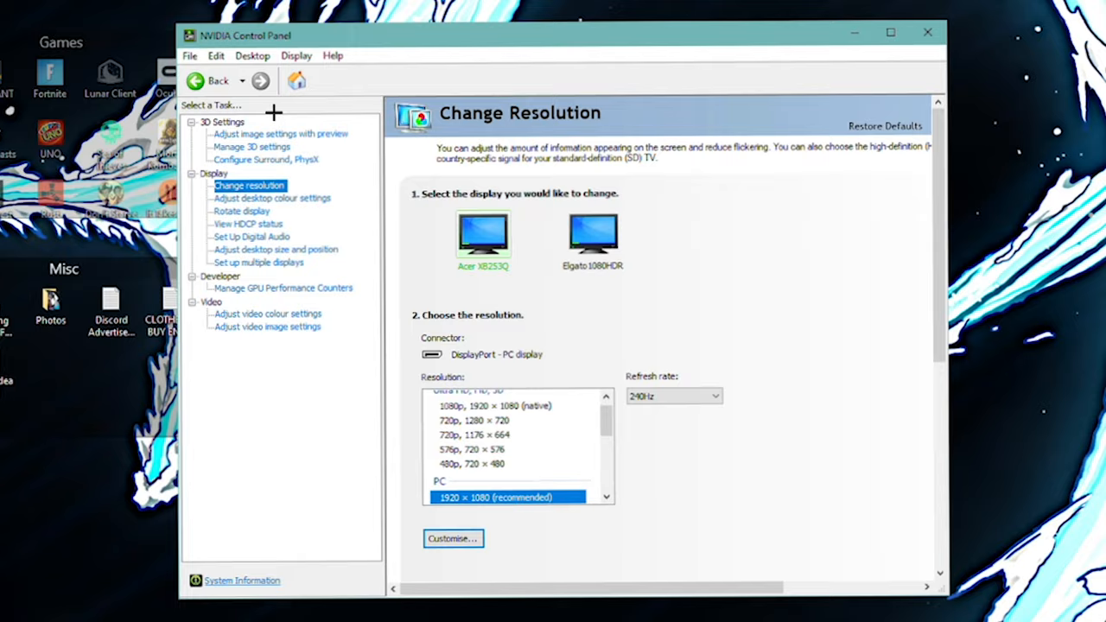
click(282, 288)
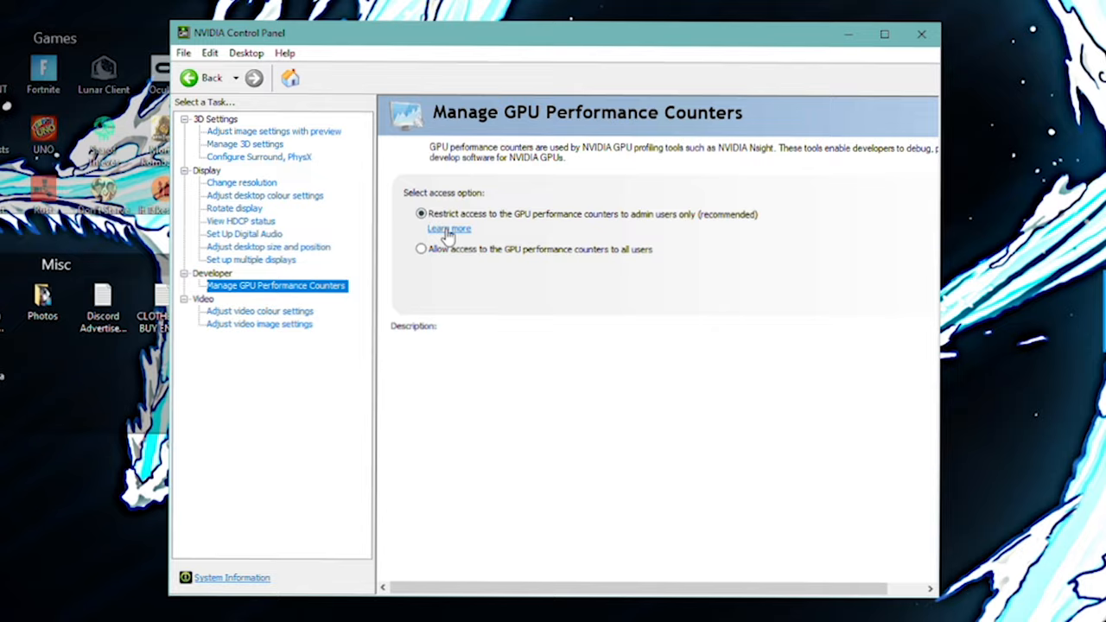
click(421, 250)
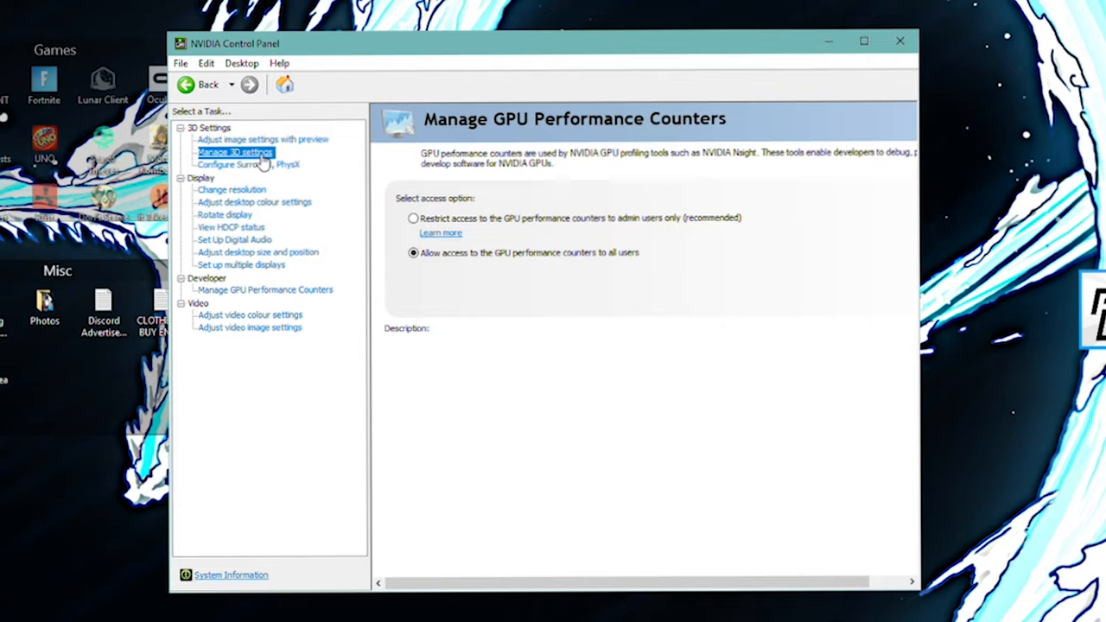
Return to the global 3D settings list at the Threaded optimisation entry.
click(234, 151)
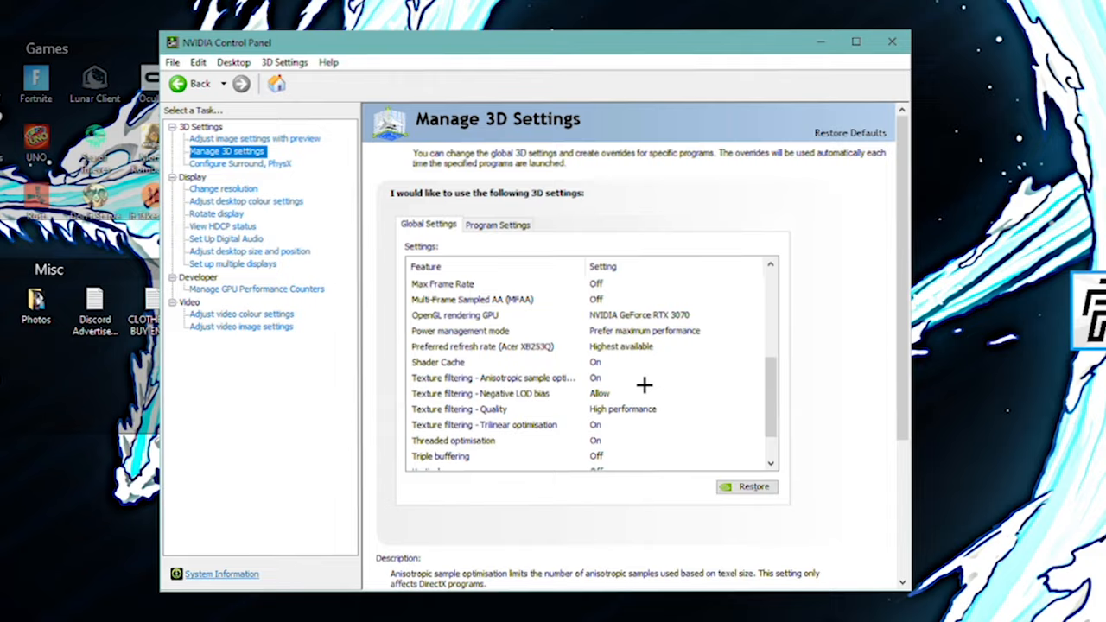
click(454, 393)
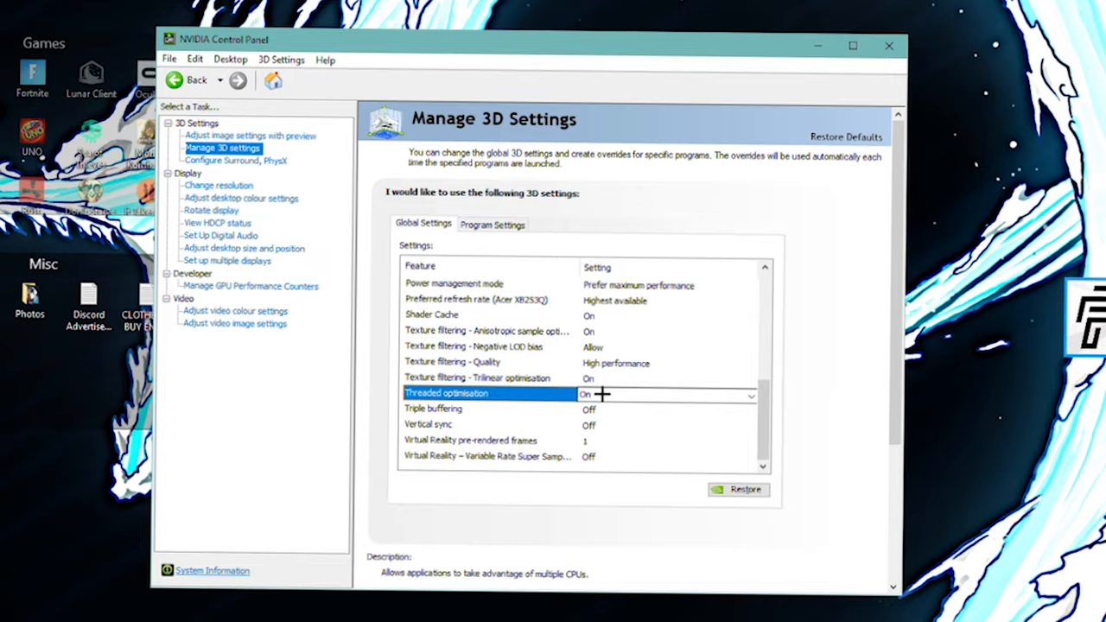